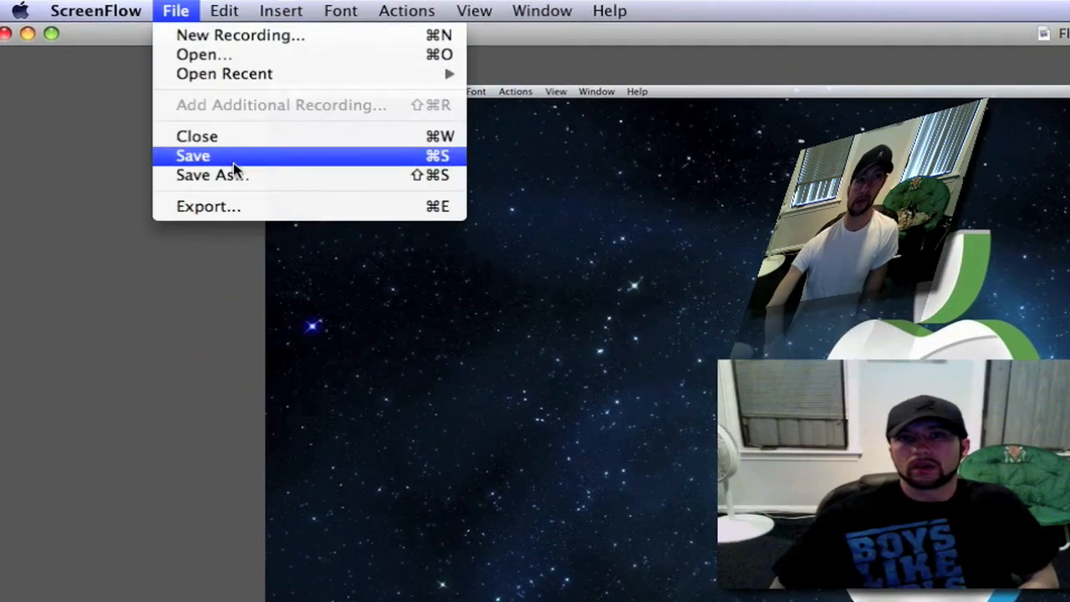
pyautogui.moveTo(134, 316)
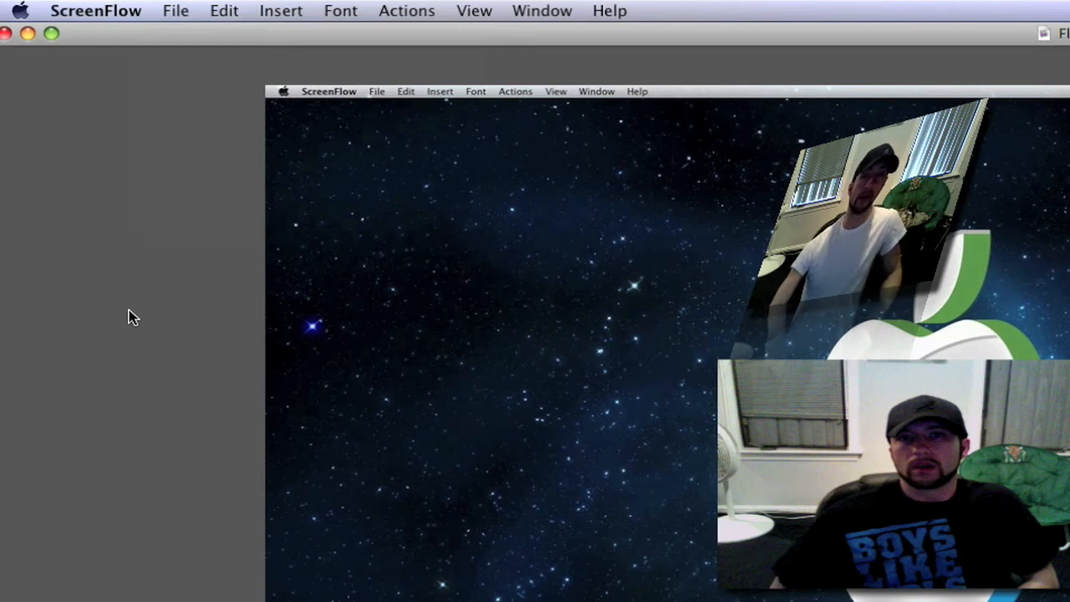
pyautogui.moveTo(113, 305)
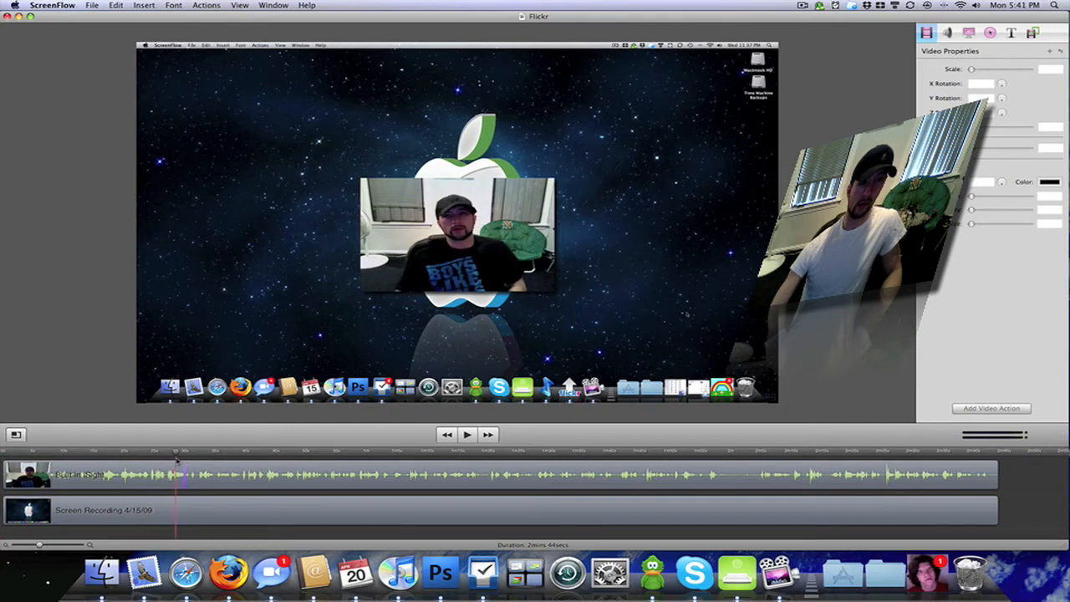
# - Move the playhead slightly later in the timeline, then bring up the File menu's Export command
pyautogui.click(467, 434)
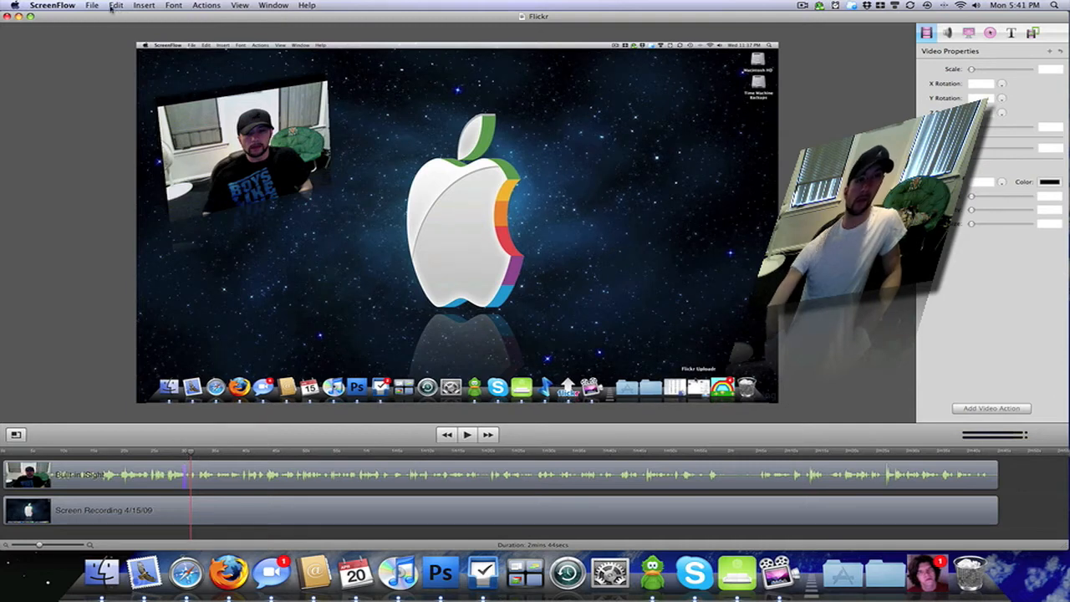
pyautogui.click(92, 5)
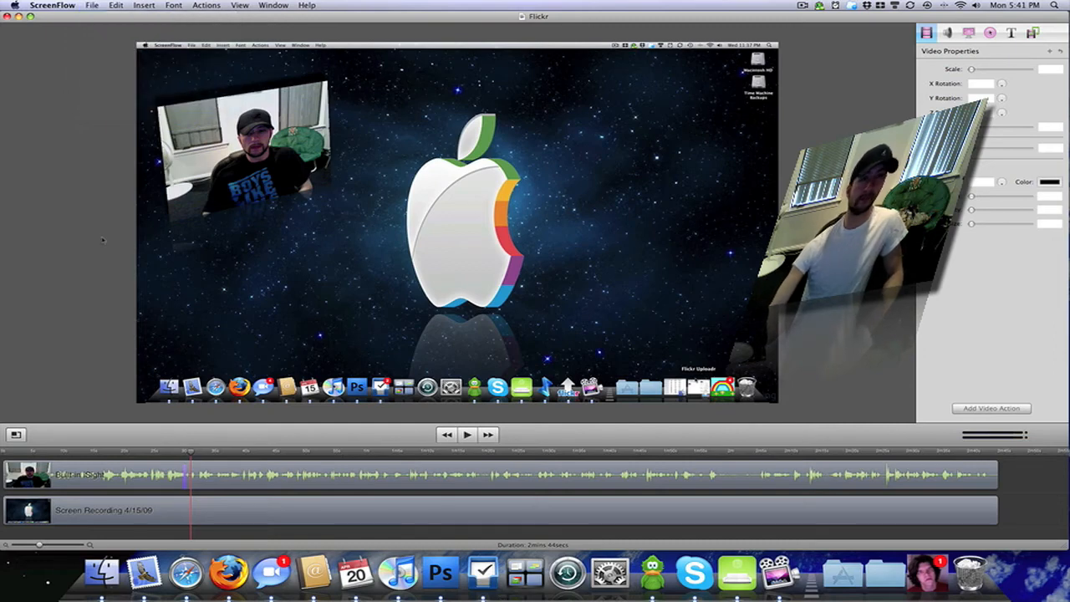
pyautogui.click(92, 6)
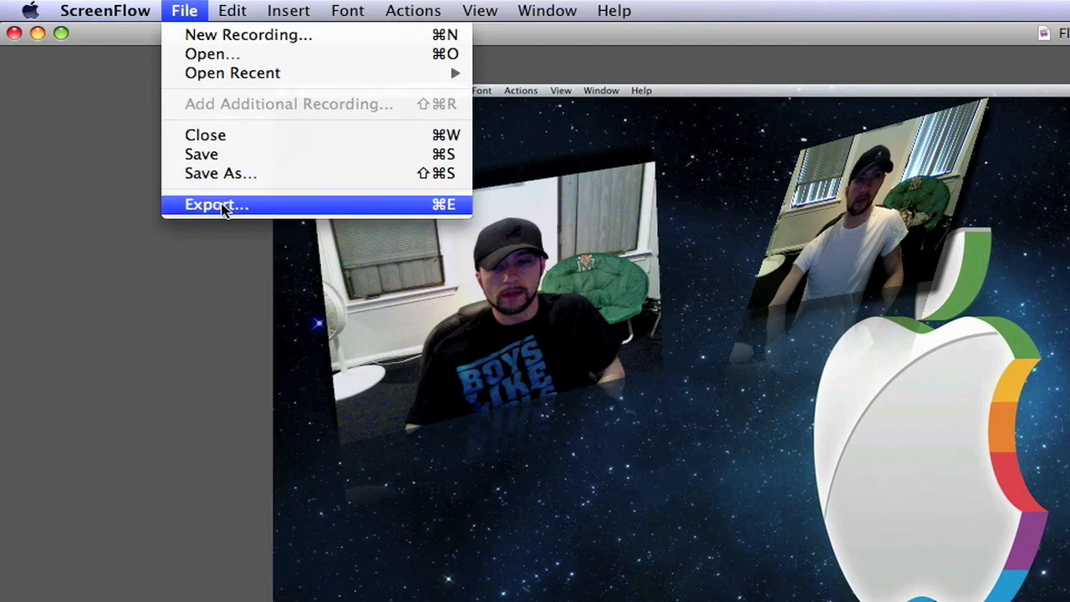
# - Start exporting Flickr.mov to the Desktop with the Web – High preset and customize its settings
pyautogui.click(217, 204)
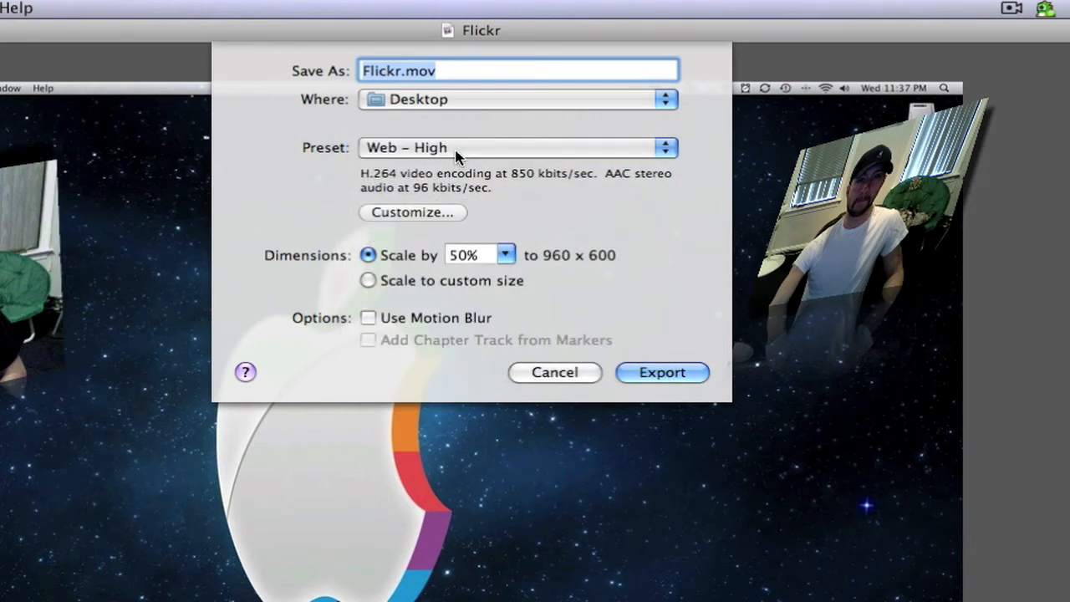
pyautogui.click(411, 211)
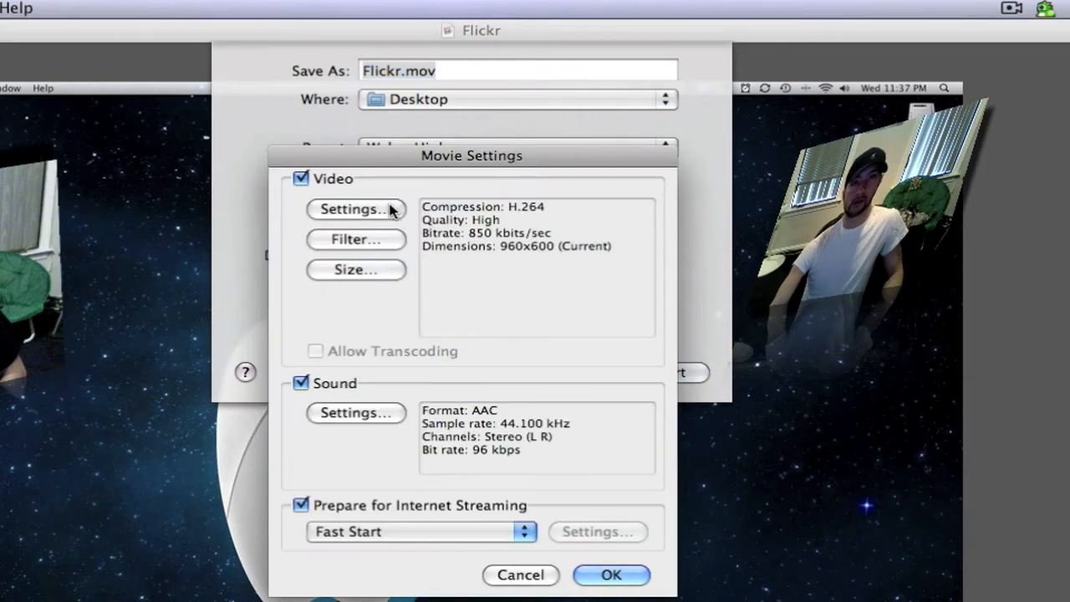
# - Raise H.264 compression quality to Best in the video compression settings
pyautogui.click(354, 209)
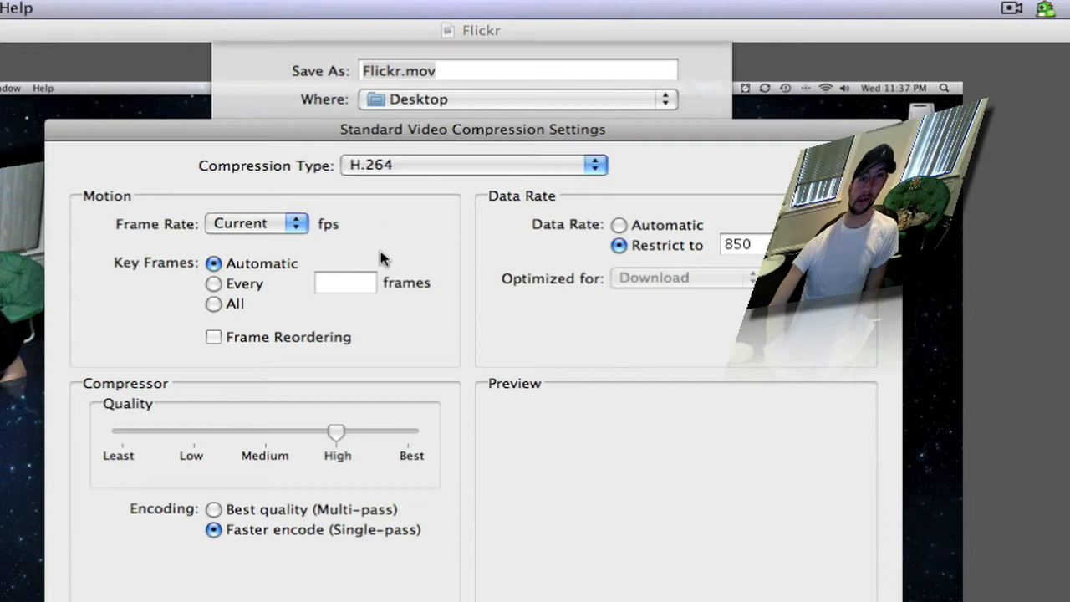
pyautogui.moveTo(363, 192)
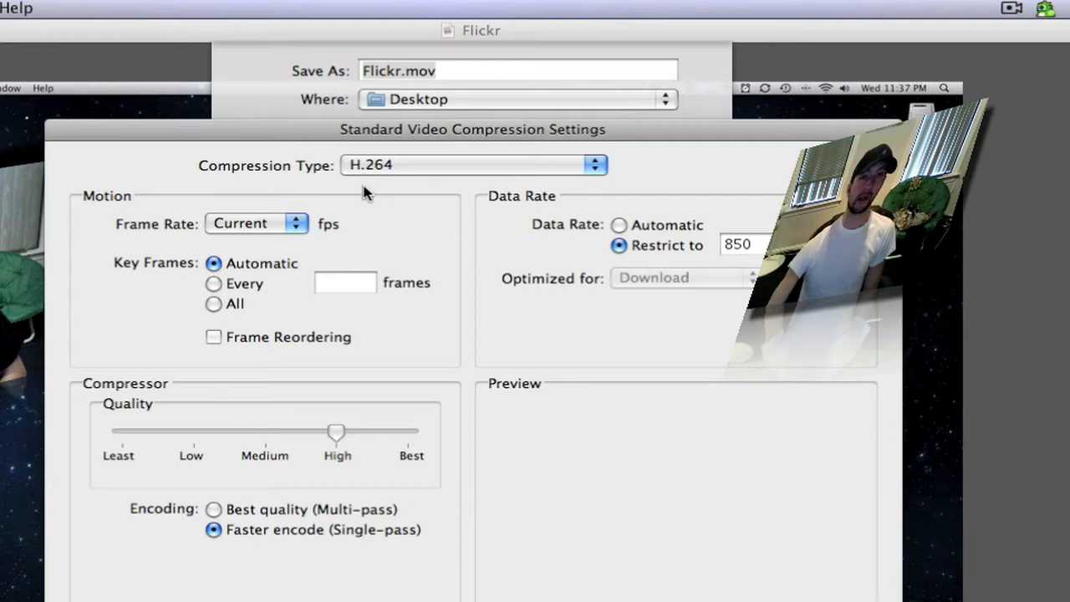
pyautogui.moveTo(353, 326)
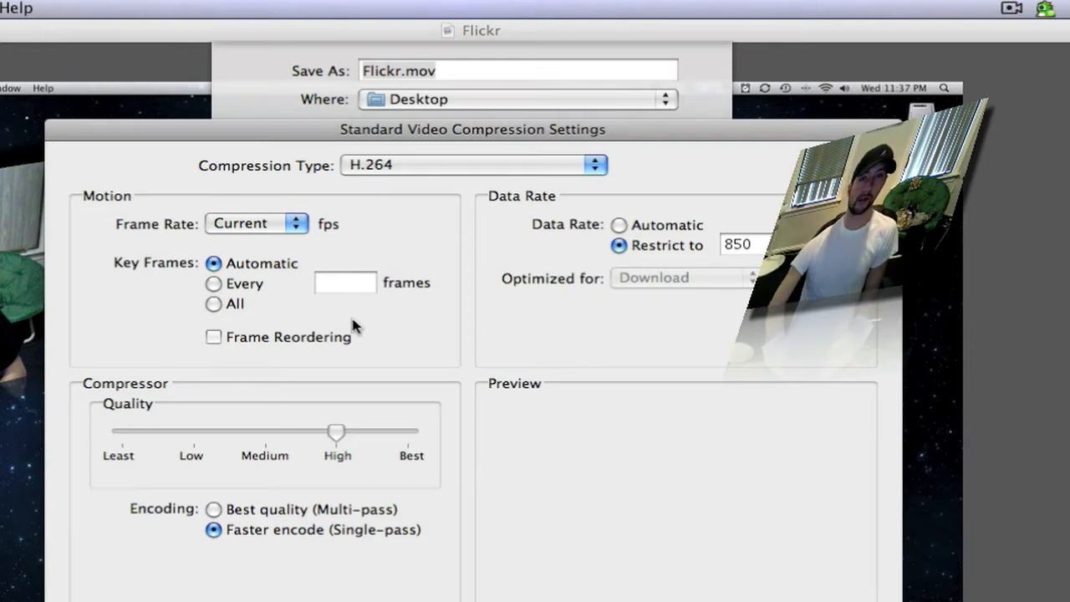
pyautogui.moveTo(431, 443)
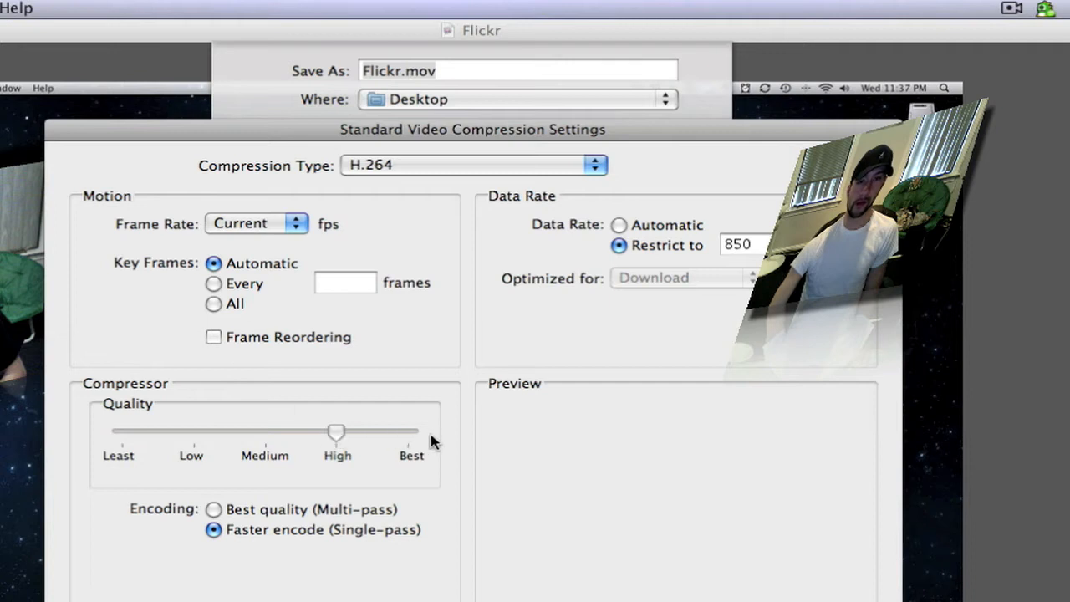
pyautogui.moveTo(443, 172)
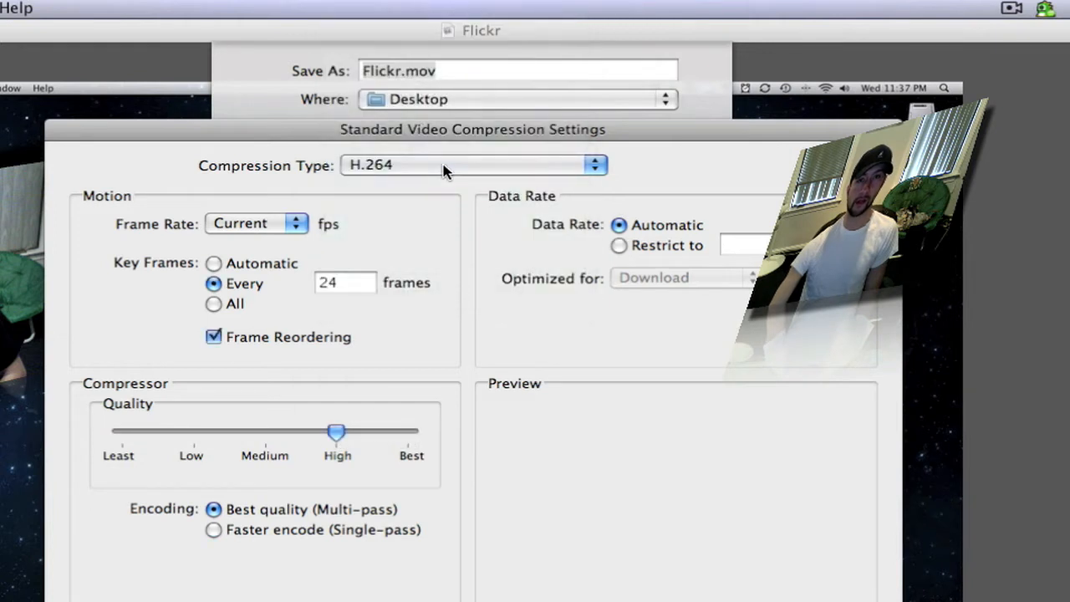
pyautogui.moveTo(336, 431); pyautogui.dragTo(404, 431)
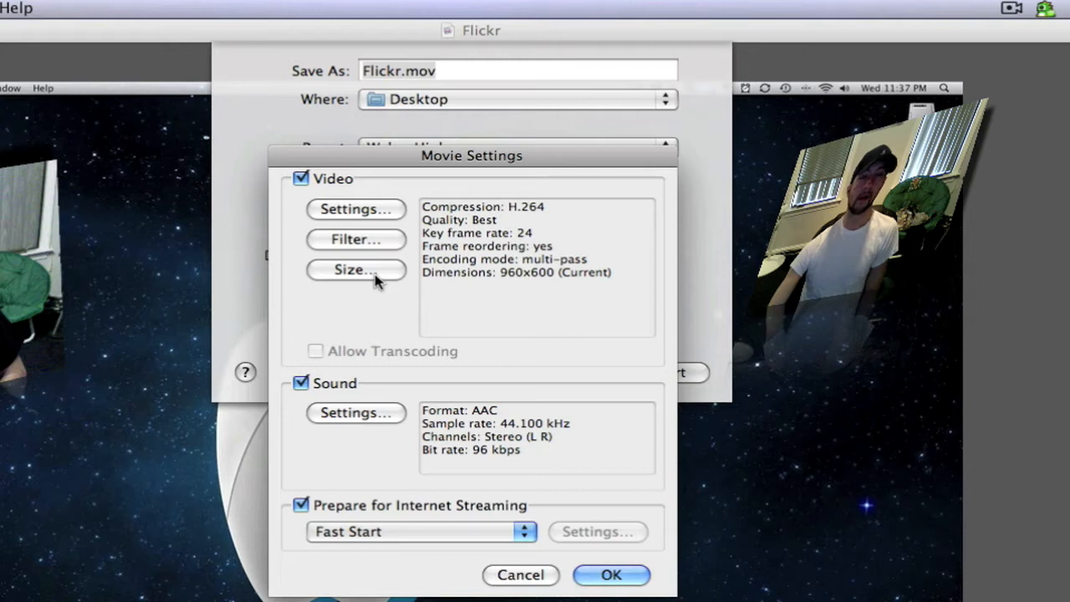
# - Set the export dimensions to 1280 x 720 HD in the Size settings
pyautogui.click(354, 269)
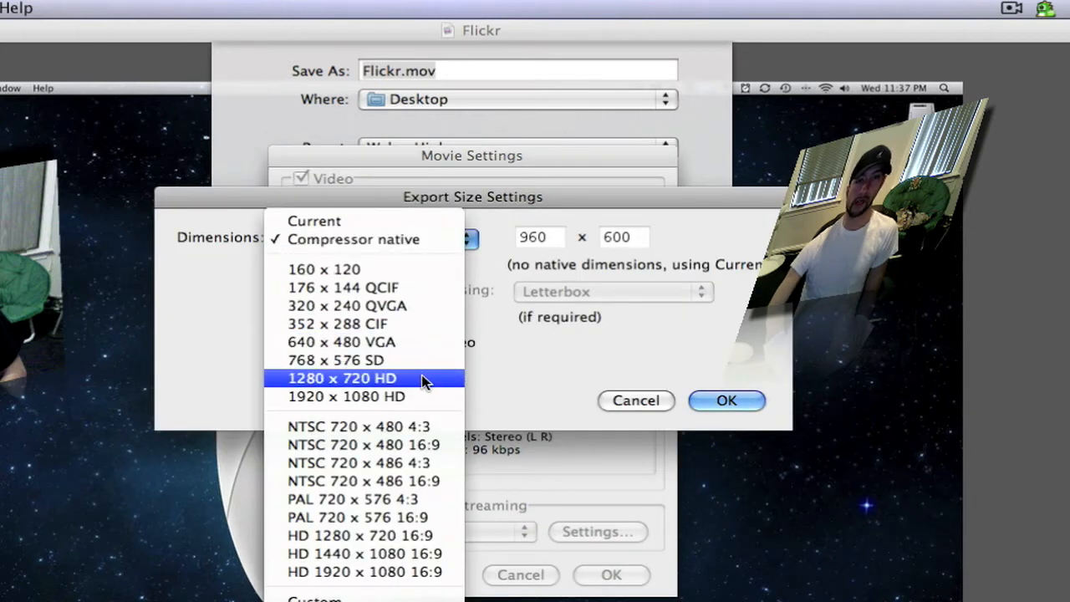
pyautogui.click(341, 378)
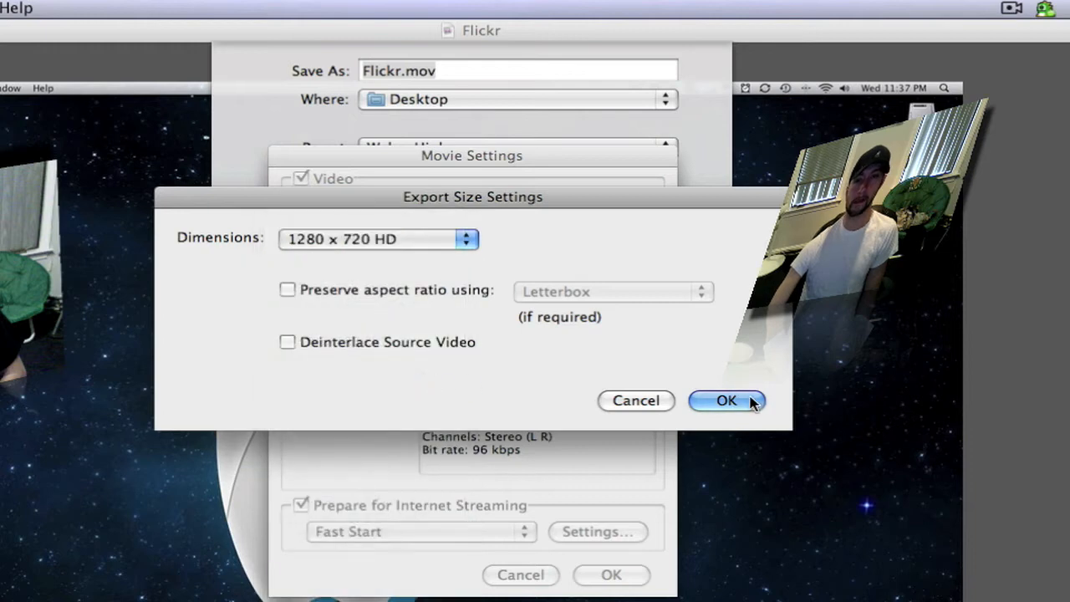
pyautogui.click(724, 400)
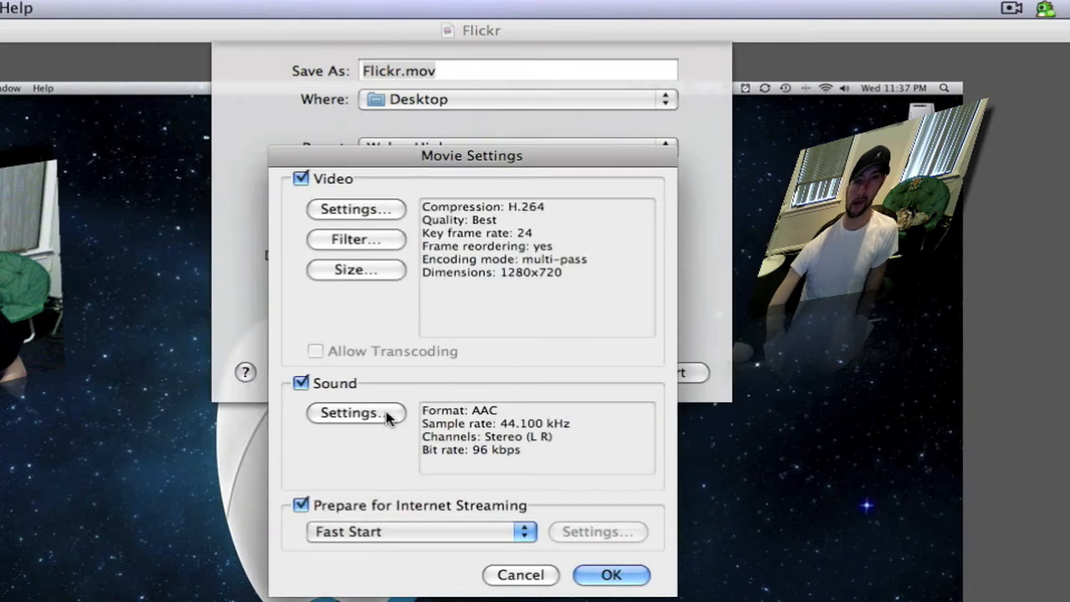
# - Set AAC audio to Best quality at 192 kbps and apply the customized movie settings
pyautogui.click(355, 412)
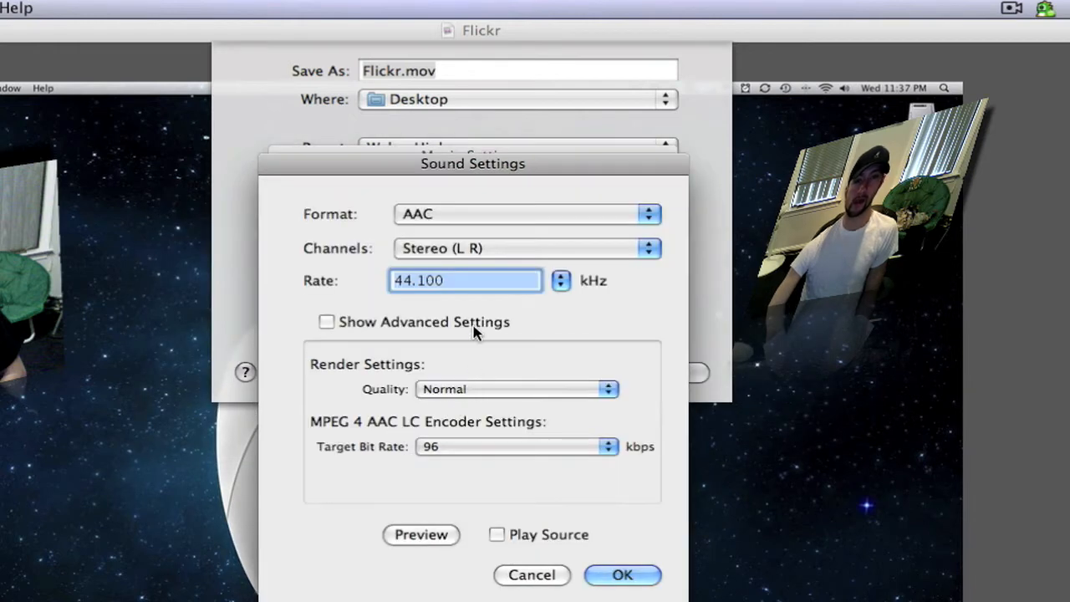
pyautogui.click(516, 389)
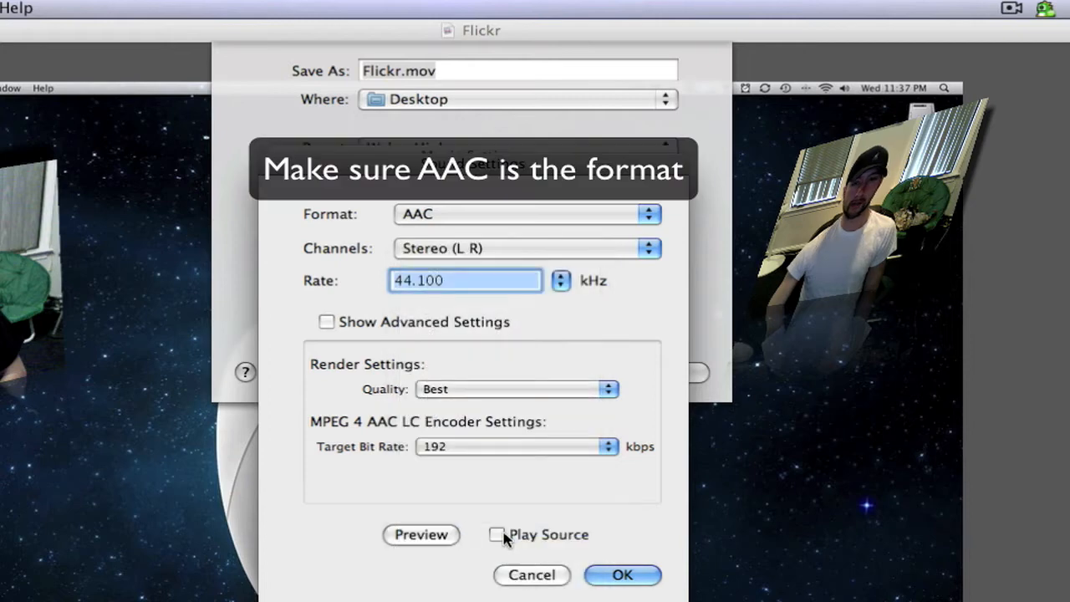
pyautogui.click(622, 574)
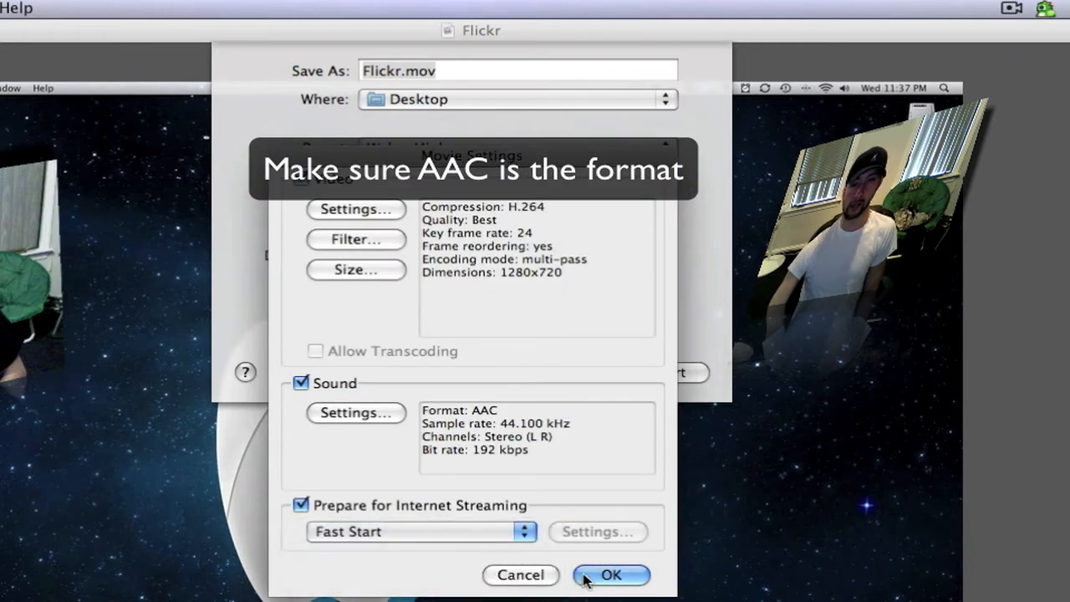
pyautogui.click(610, 575)
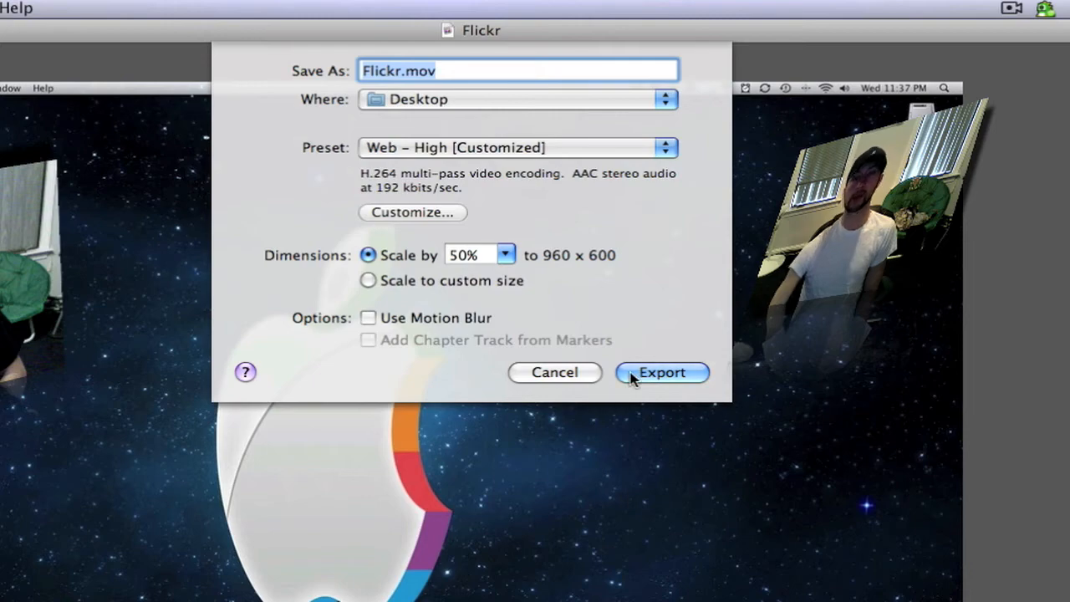
pyautogui.click(662, 372)
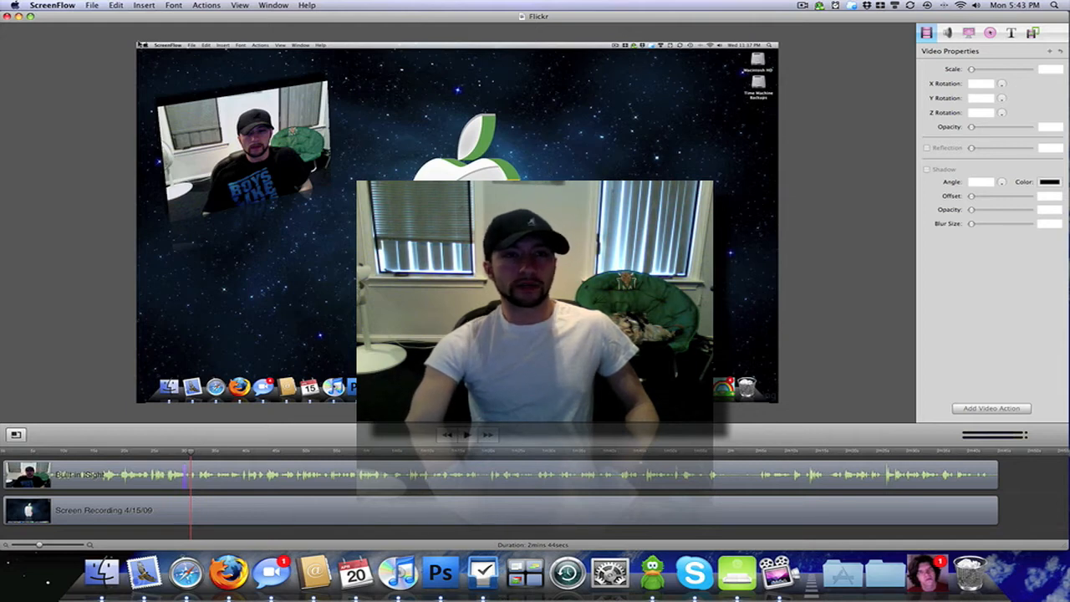
# - Reopen Export for Flickr.mov with the Web – High preset and show its movie settings
pyautogui.click(115, 5)
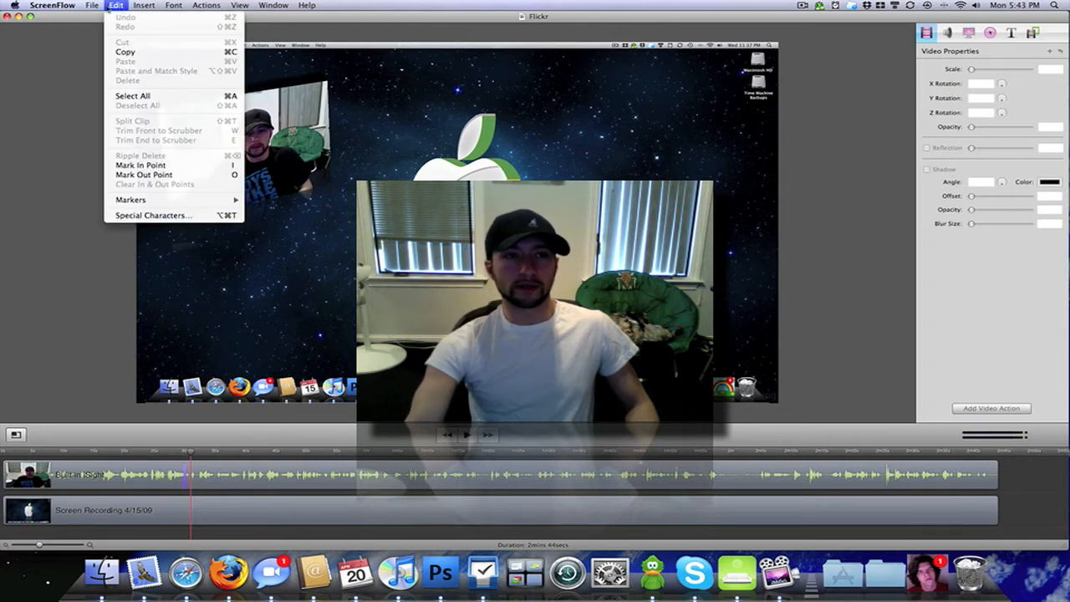
pyautogui.click(92, 5)
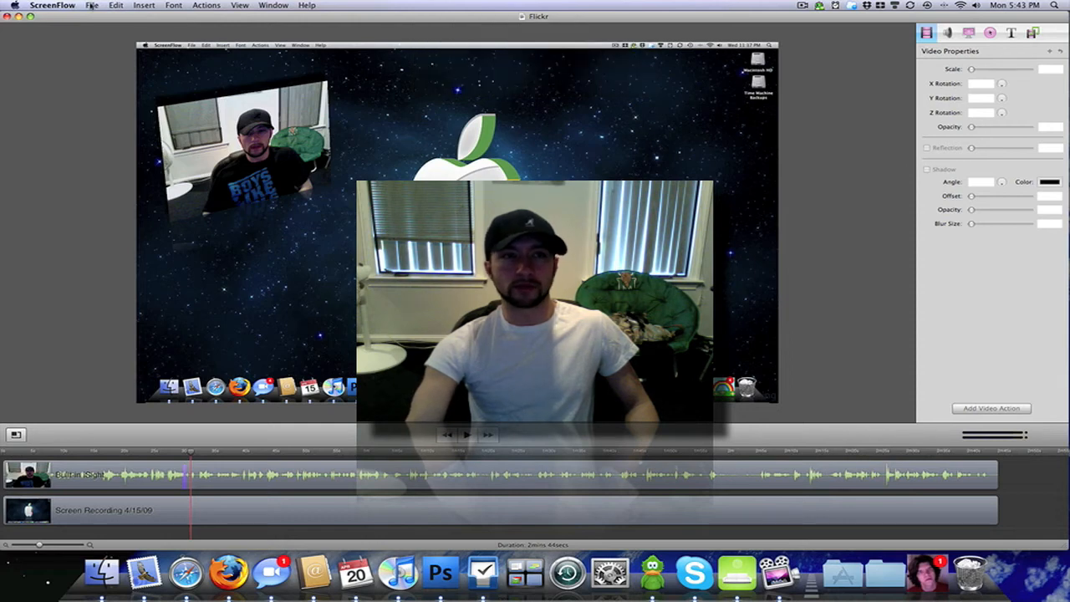
pyautogui.click(92, 5)
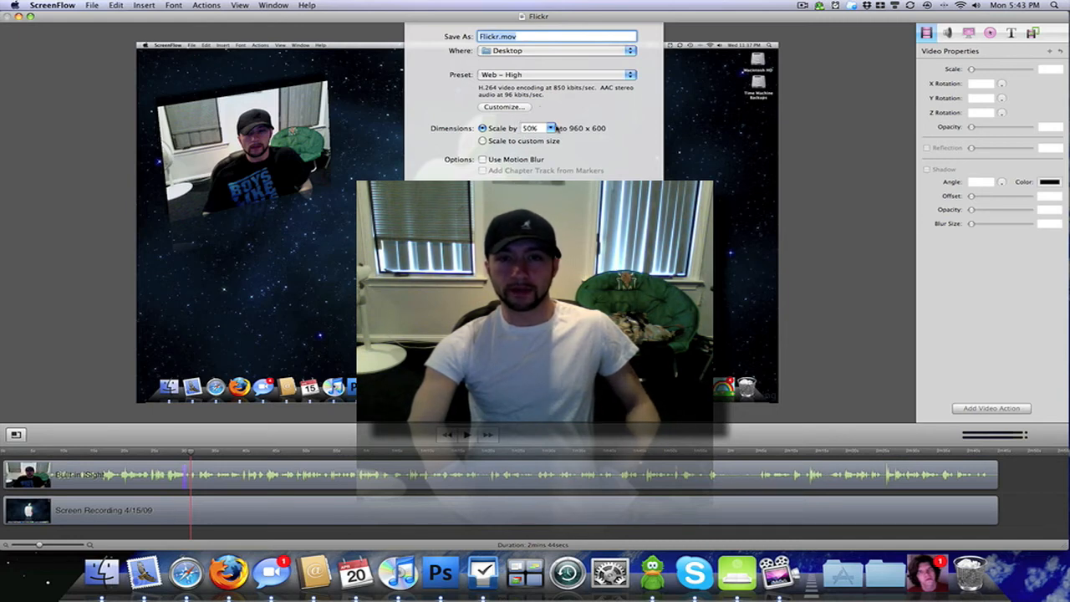
pyautogui.click(503, 106)
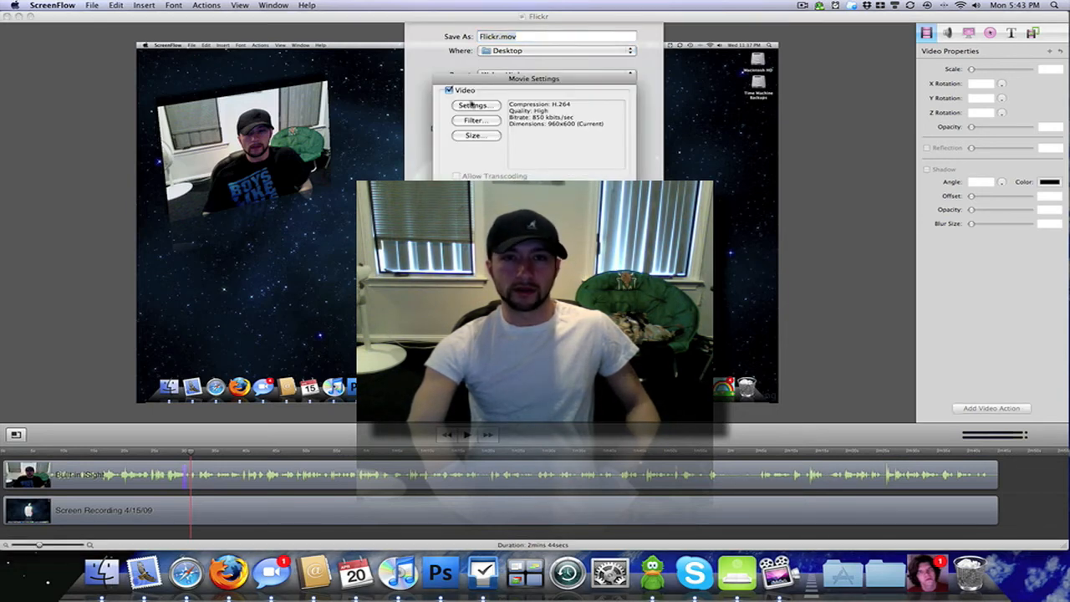